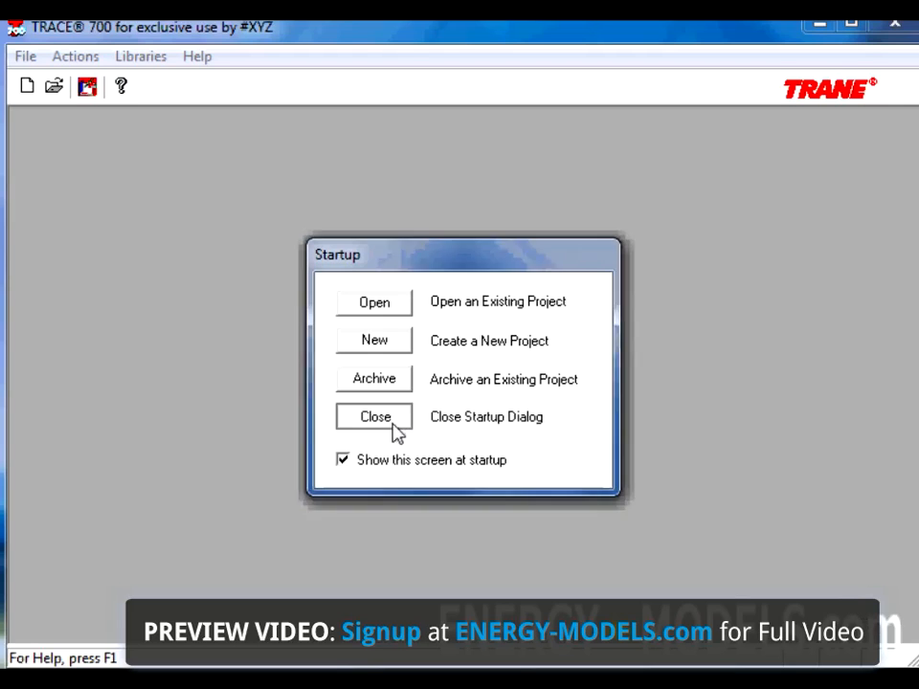
Close the TRACE 700 startup dialog.
left_click(25, 56)
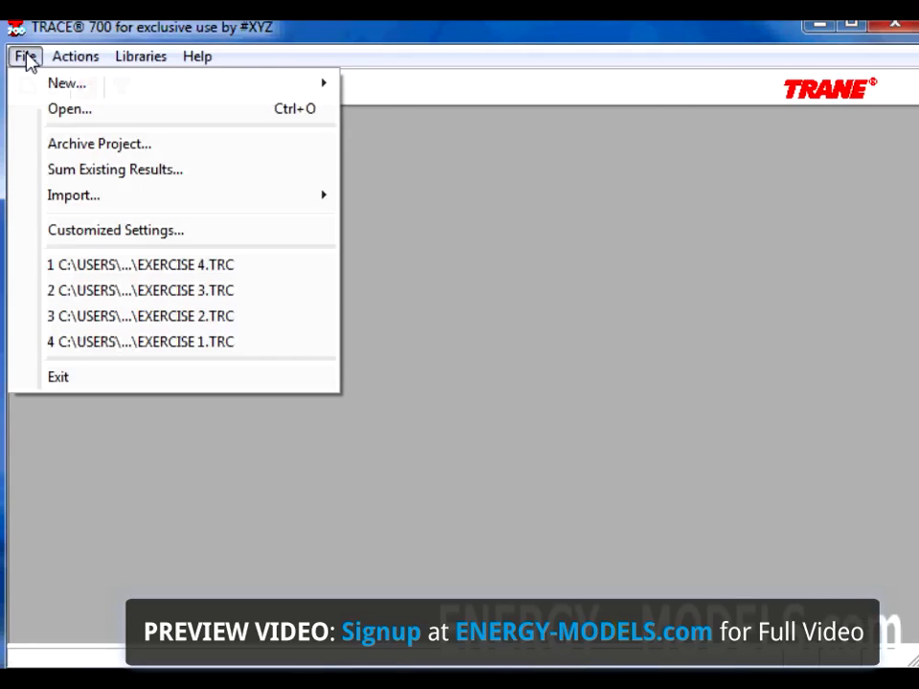
mouse_move(67, 83)
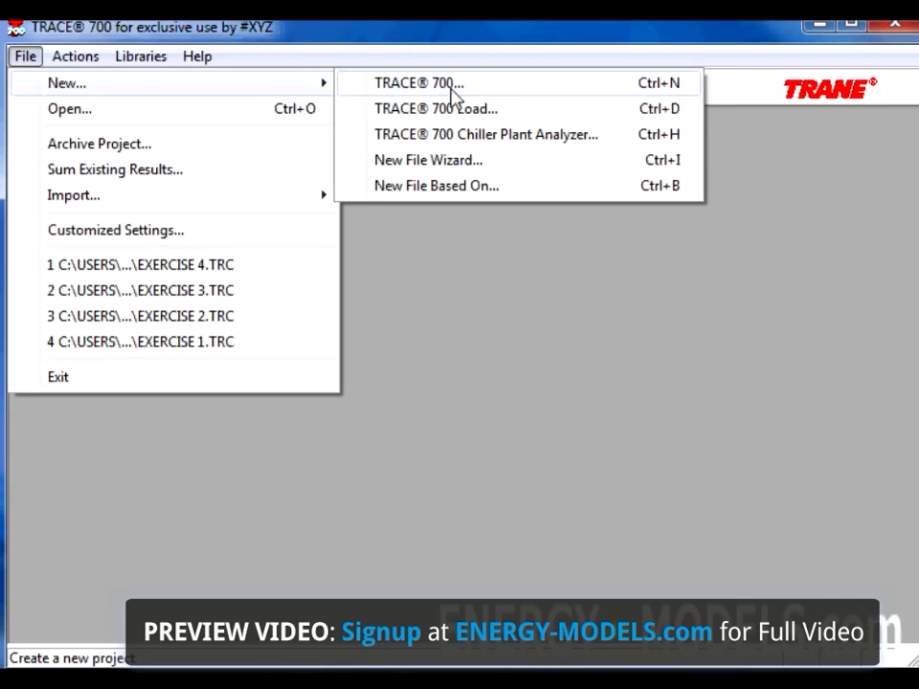
mouse_move(463, 186)
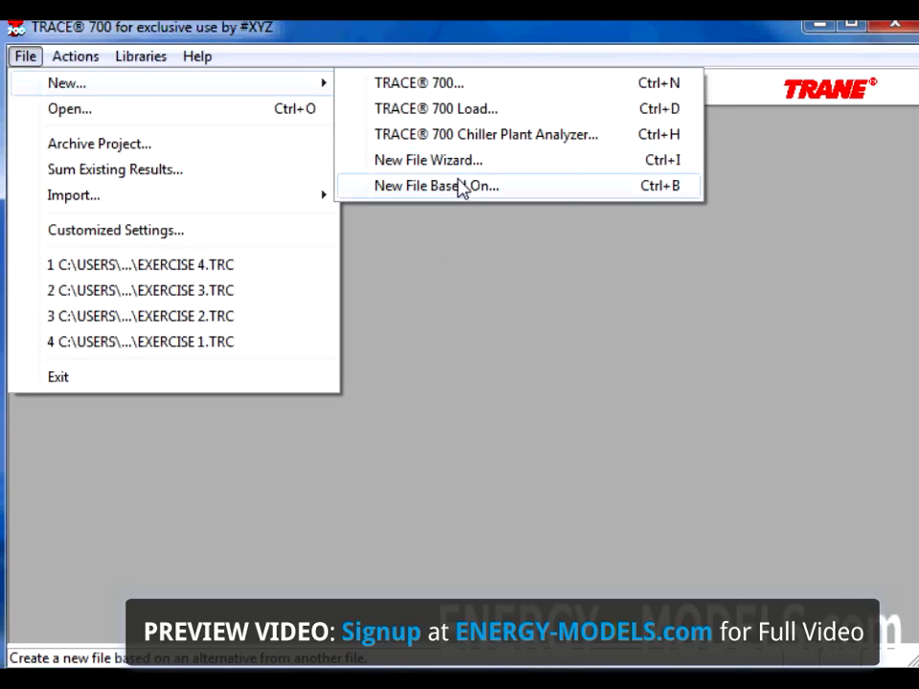
mouse_move(665, 196)
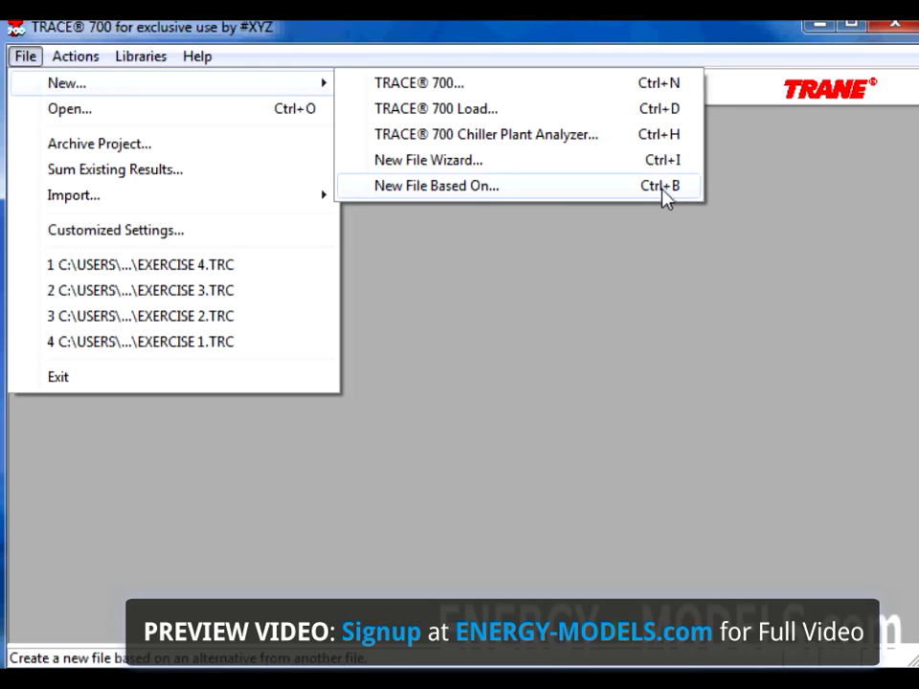
Choose New File Based On to open the Create a new project dialog in Completed Exercises.
left_click(437, 185)
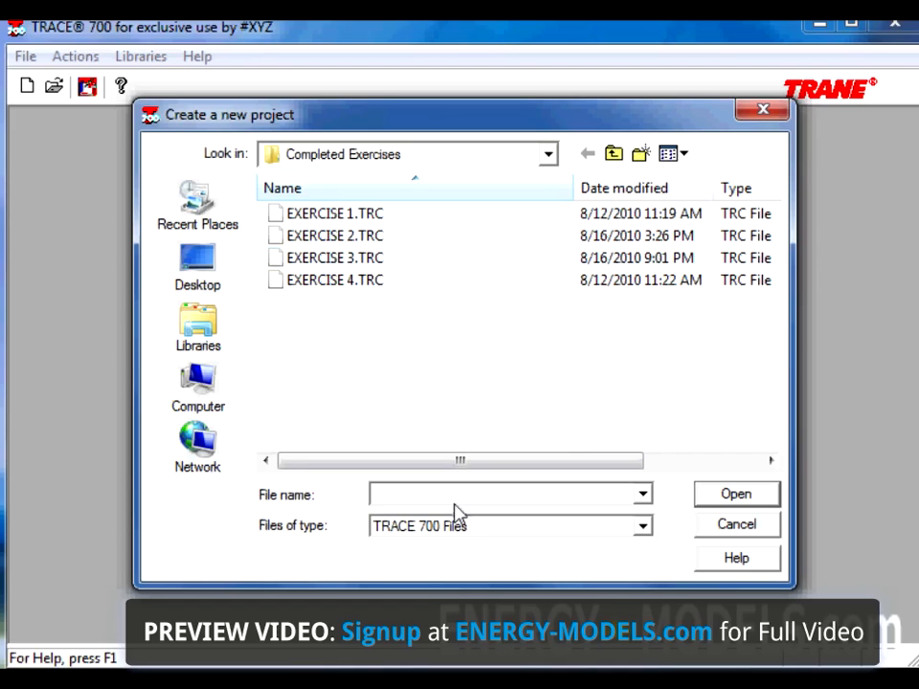
left_click(507, 495)
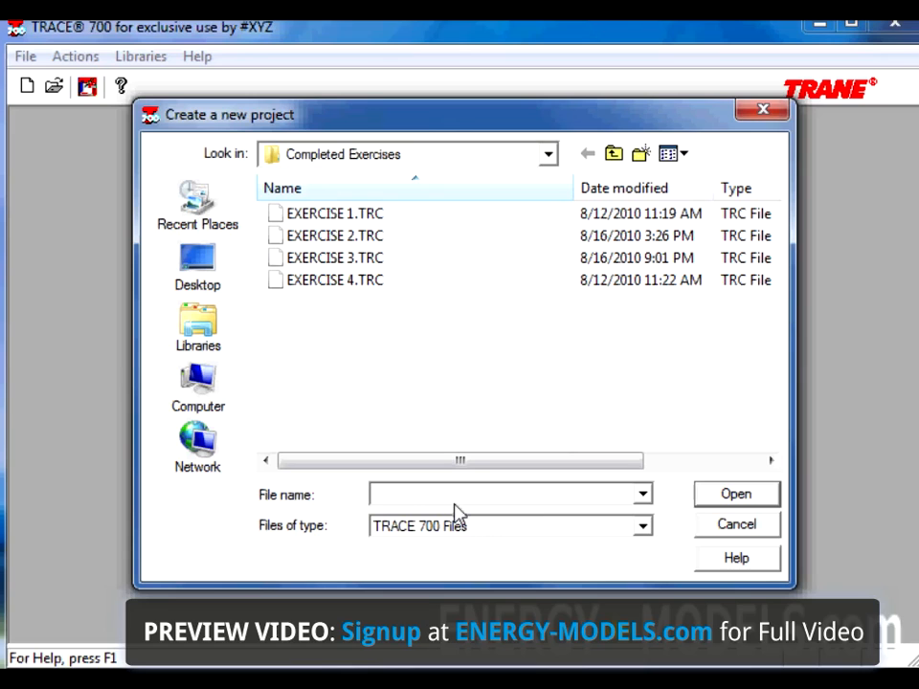
Name the new project 'Newfilebasedon' and open it, bringing up the source-file chooser.
left_click(507, 493)
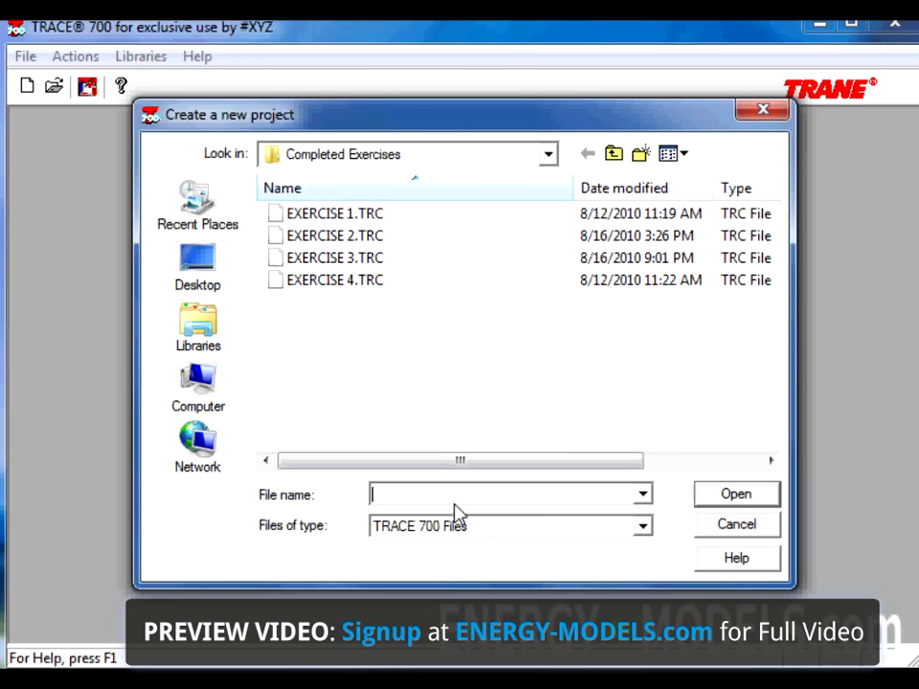
type("Newf")
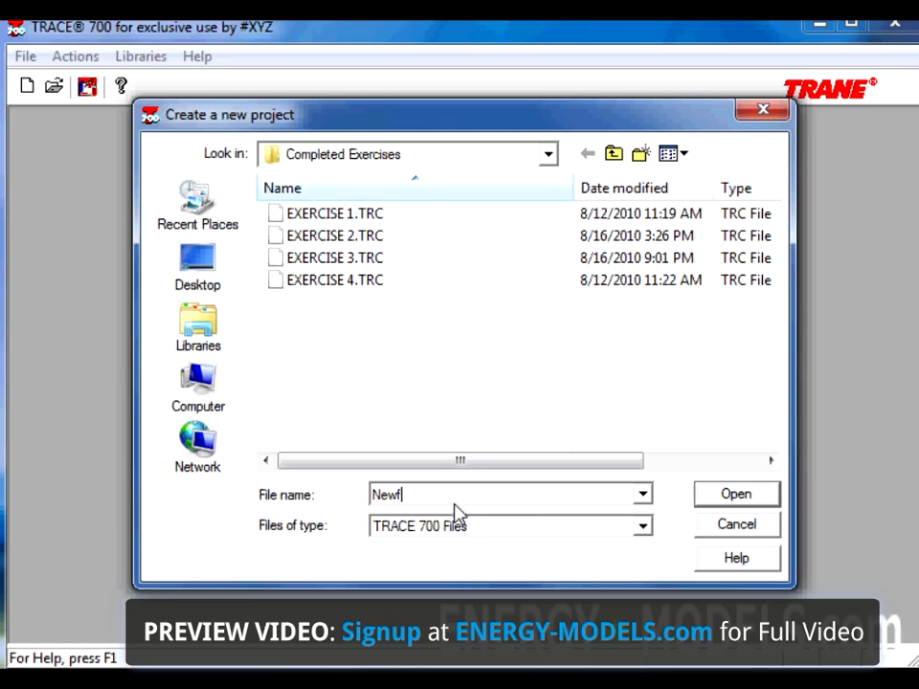
type("ilebased")
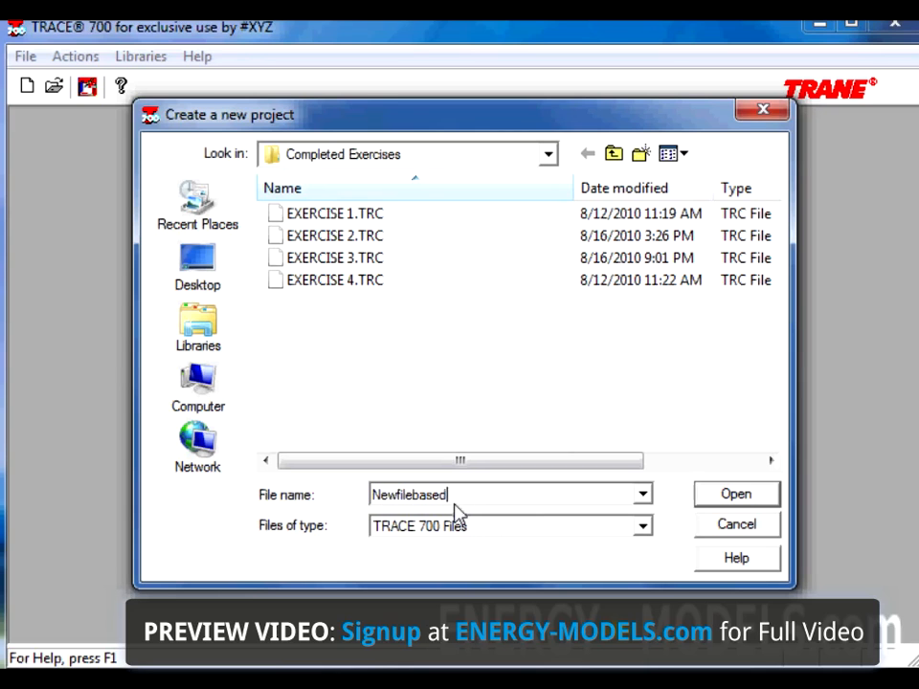
type("on")
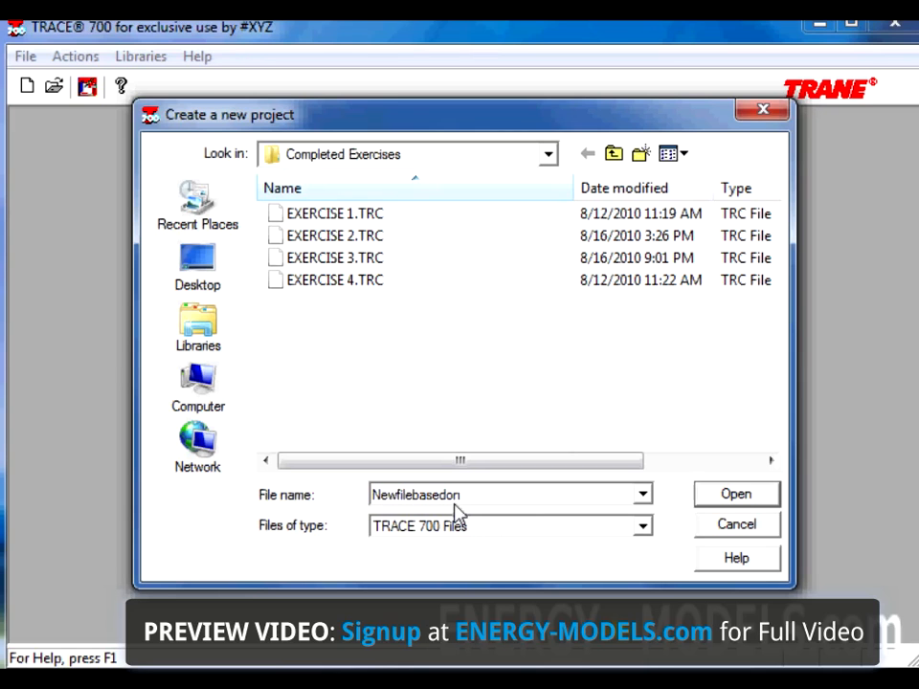
left_click(736, 494)
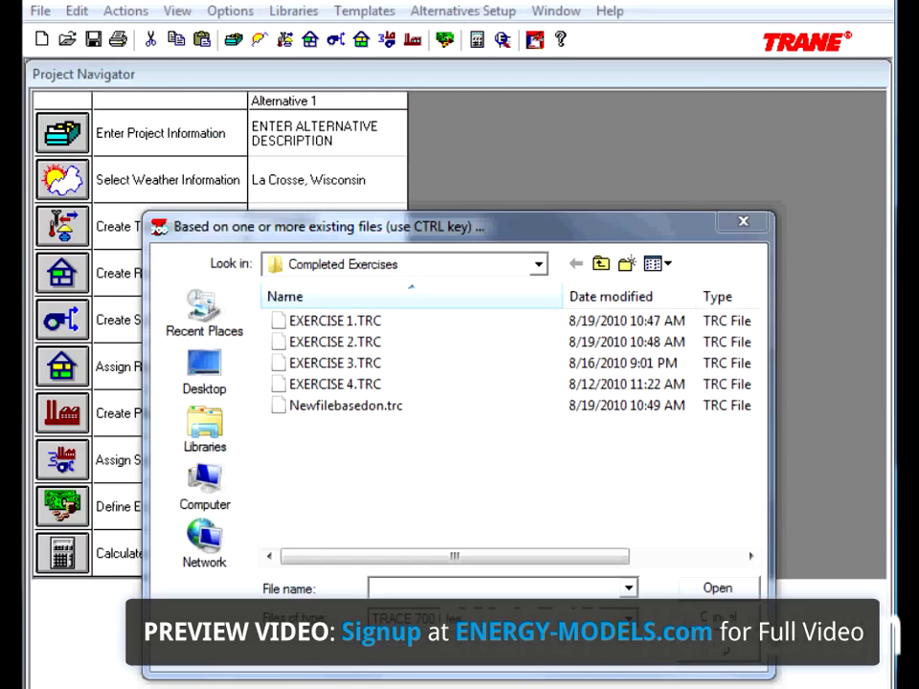